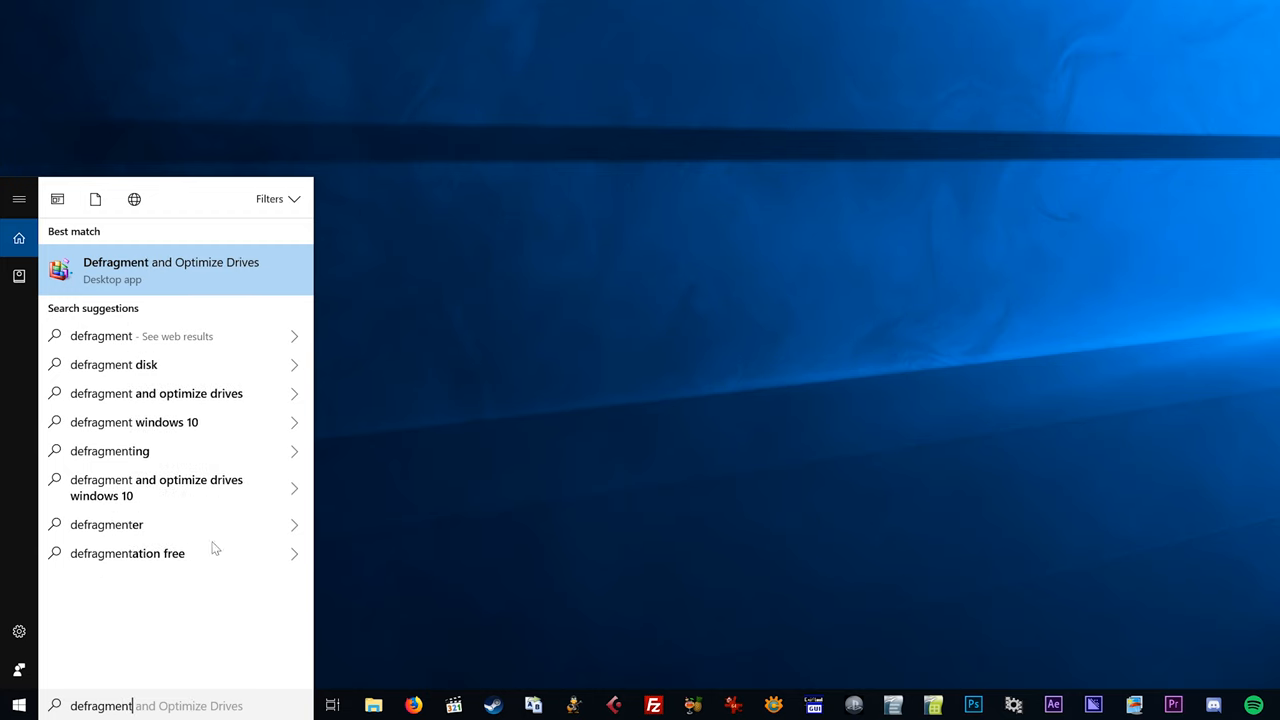
pyautogui.moveTo(211, 267)
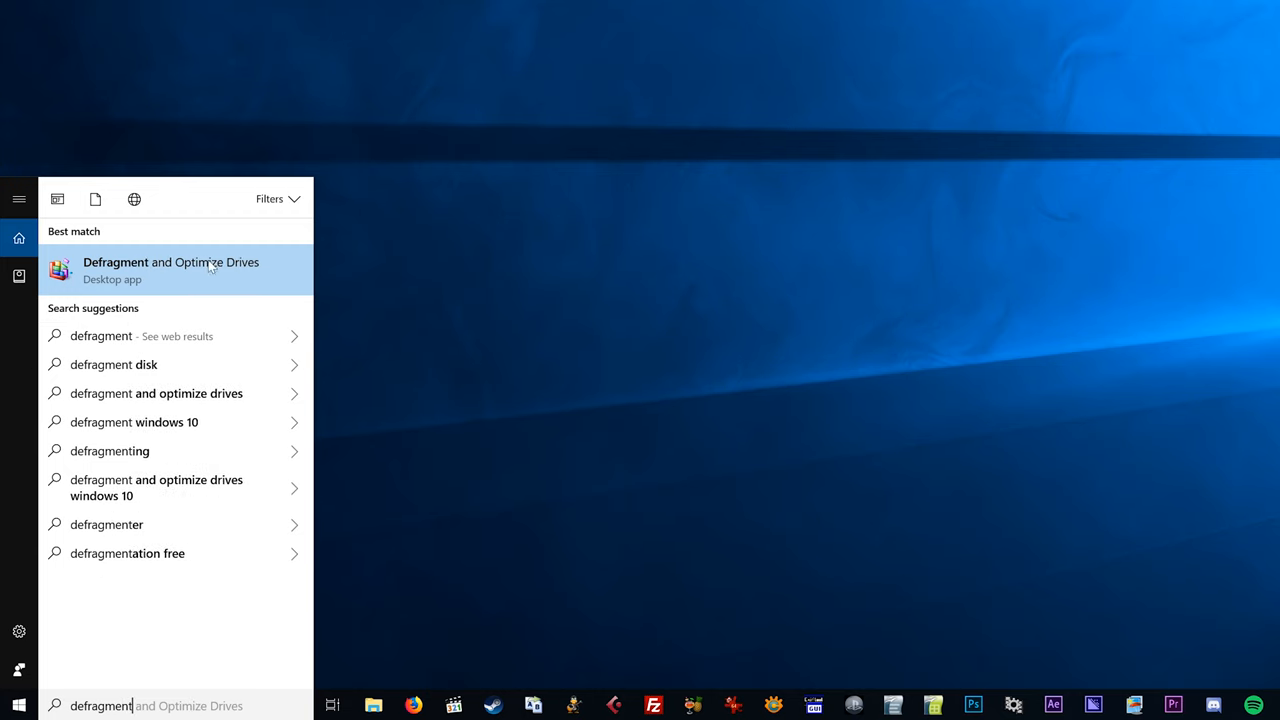
# Launch Defragment and Optimize Drives from the 'defragment' Start search results.
pyautogui.click(171, 270)
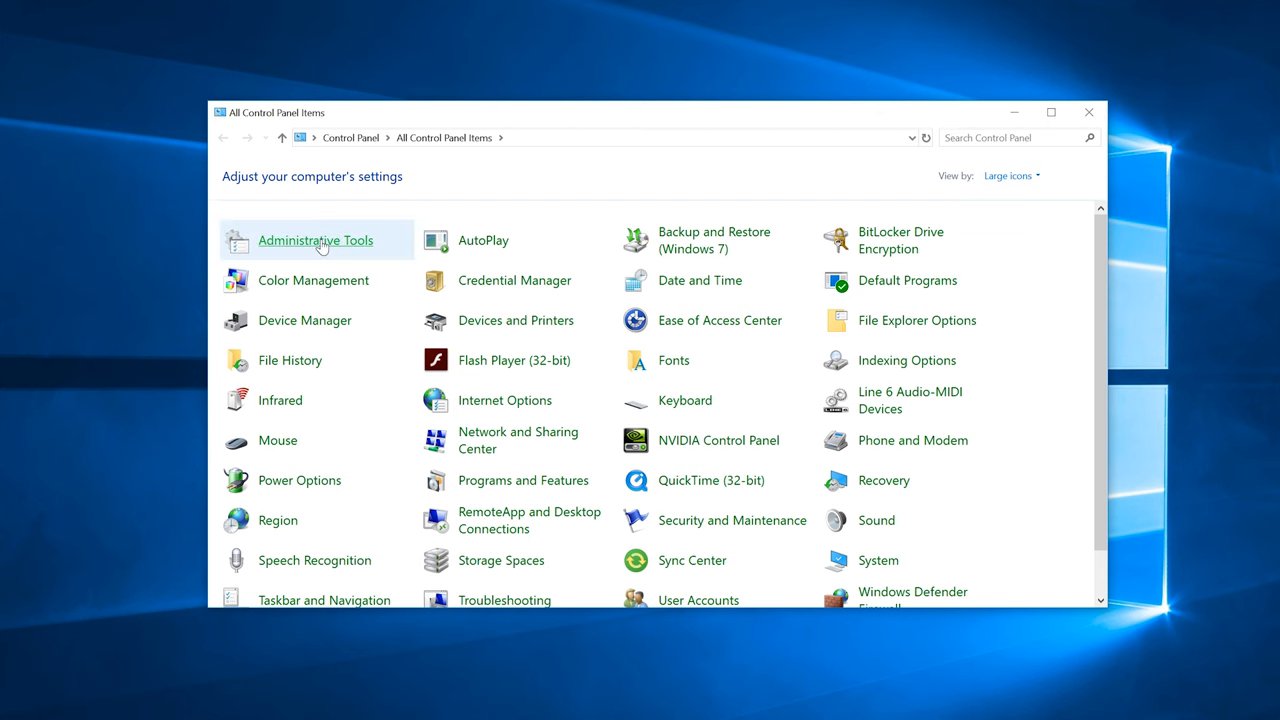
# Open the Administrative Tools folder from All Control Panel Items.
pyautogui.doubleClick(315, 240)
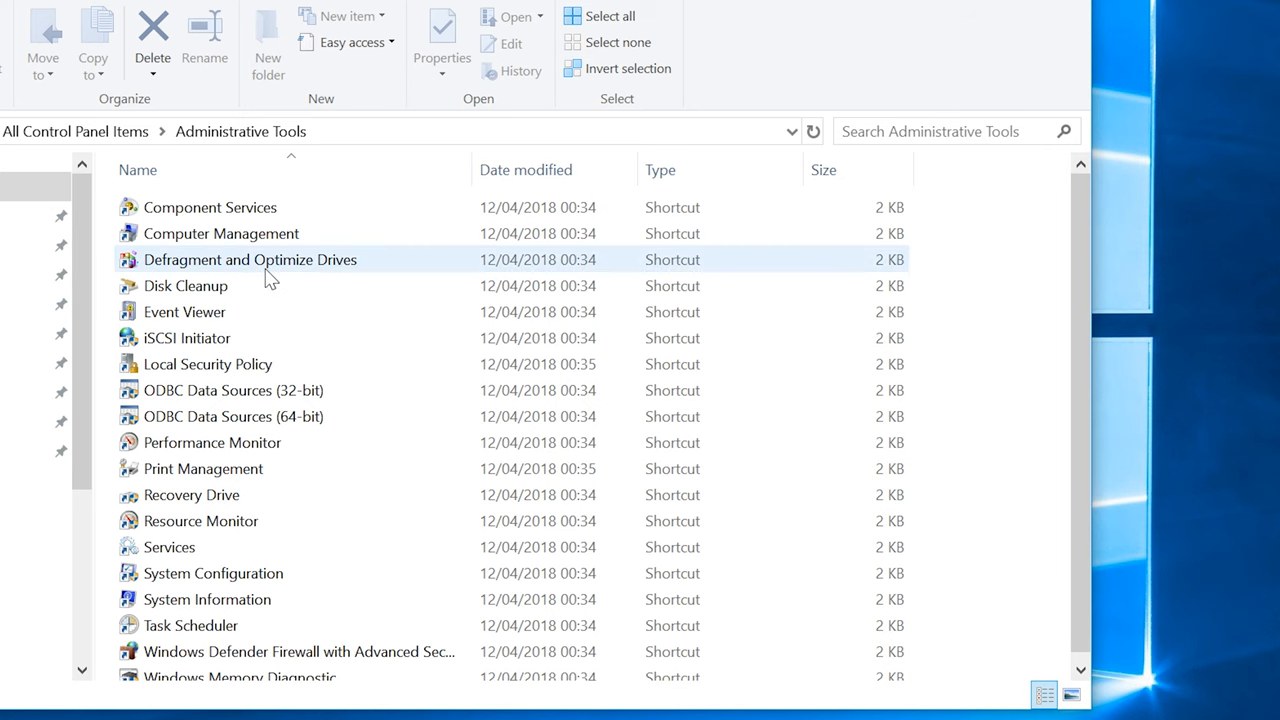
pyautogui.moveTo(265, 270)
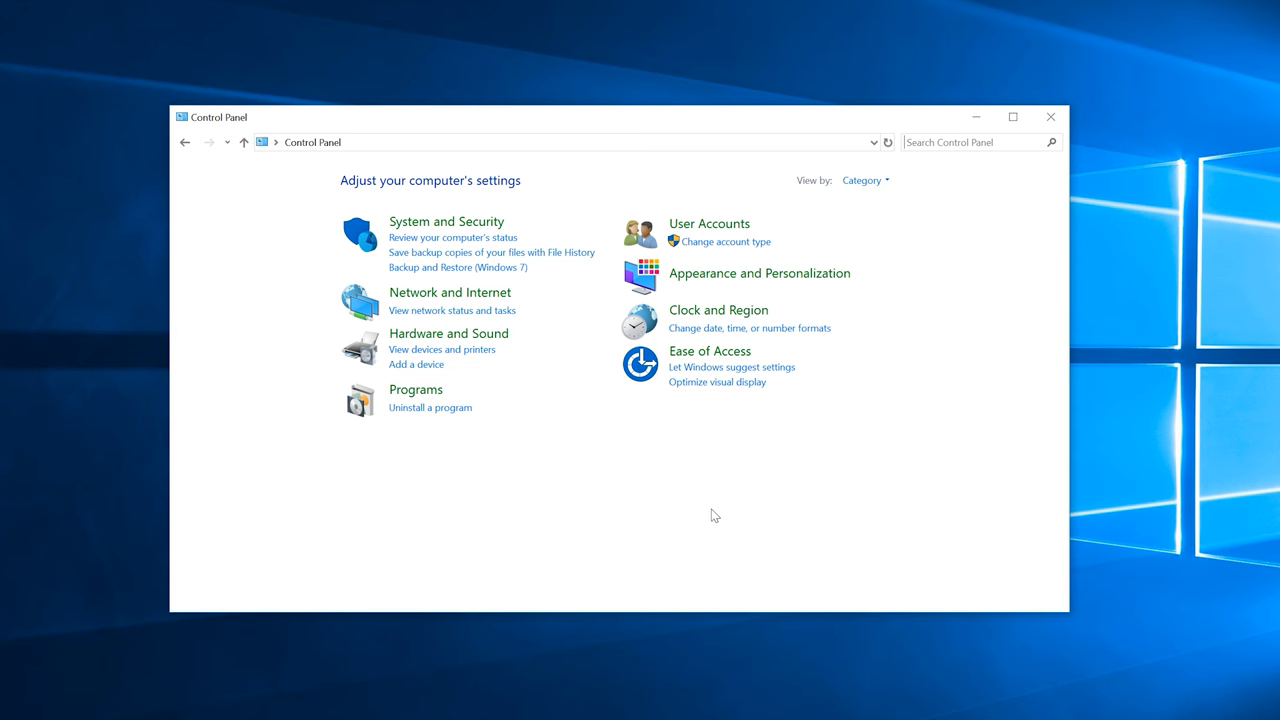
# Go to System and Security and scroll to its Administrative Tools section.
pyautogui.click(446, 221)
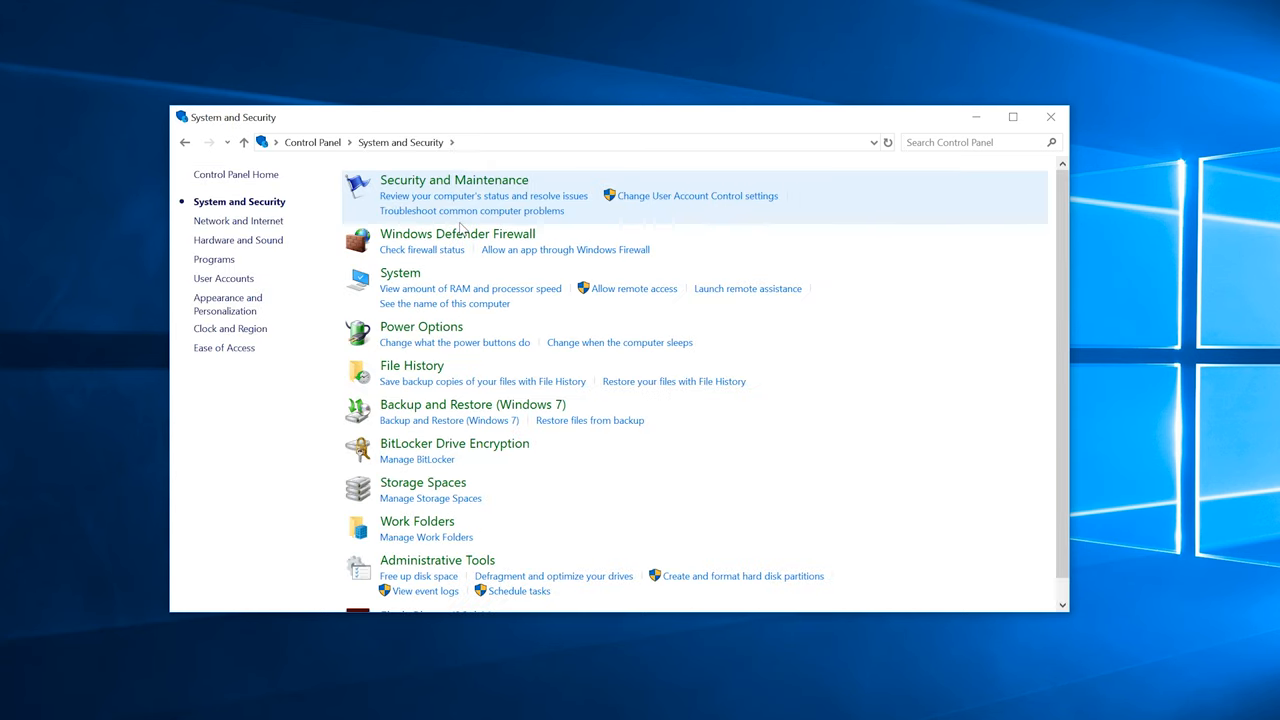
pyautogui.scroll(-3)
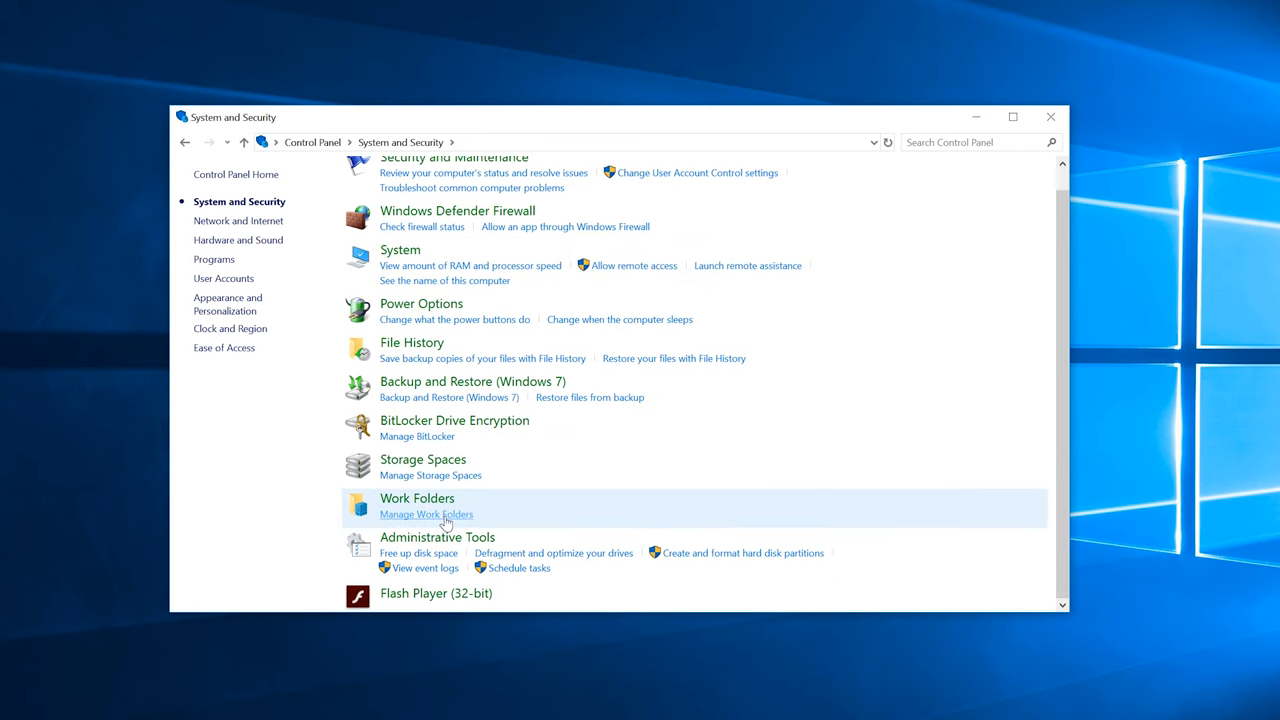
pyautogui.moveTo(550, 558)
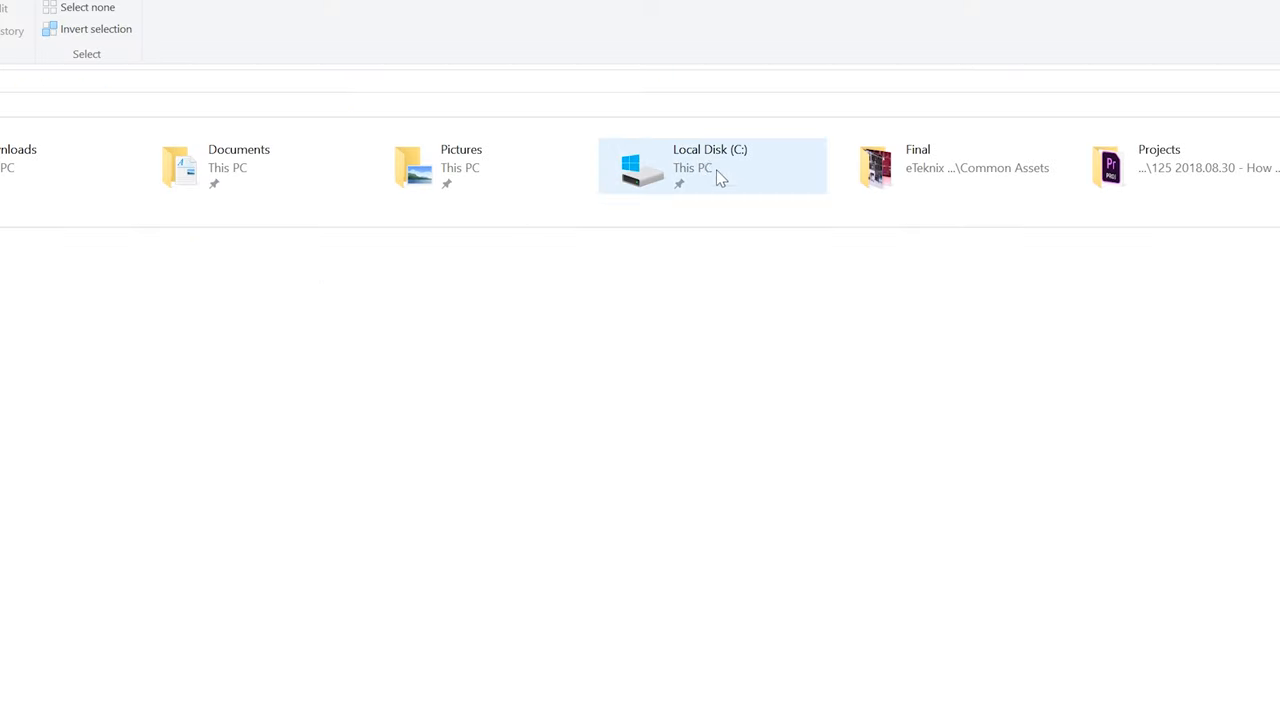
# Launch Optimize Drives from the Tools tab of Local Disk (C:) Properties.
pyautogui.rightClick(710, 167)
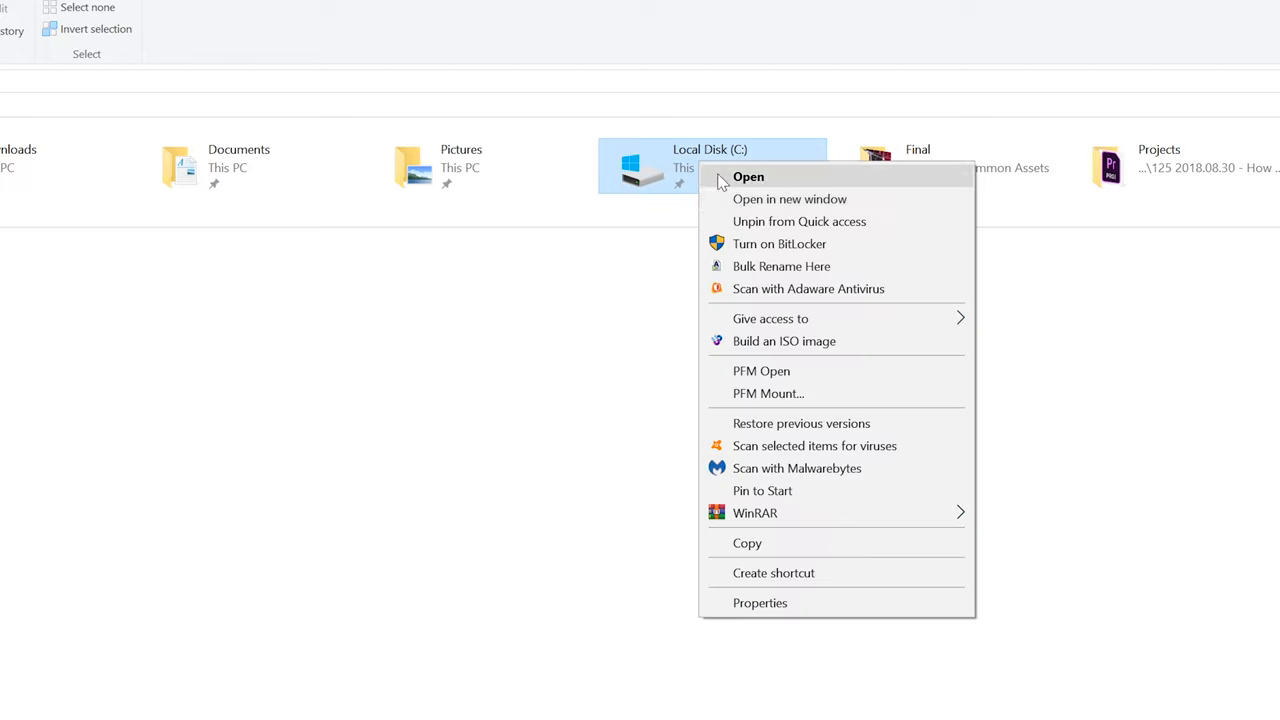
pyautogui.moveTo(820, 602)
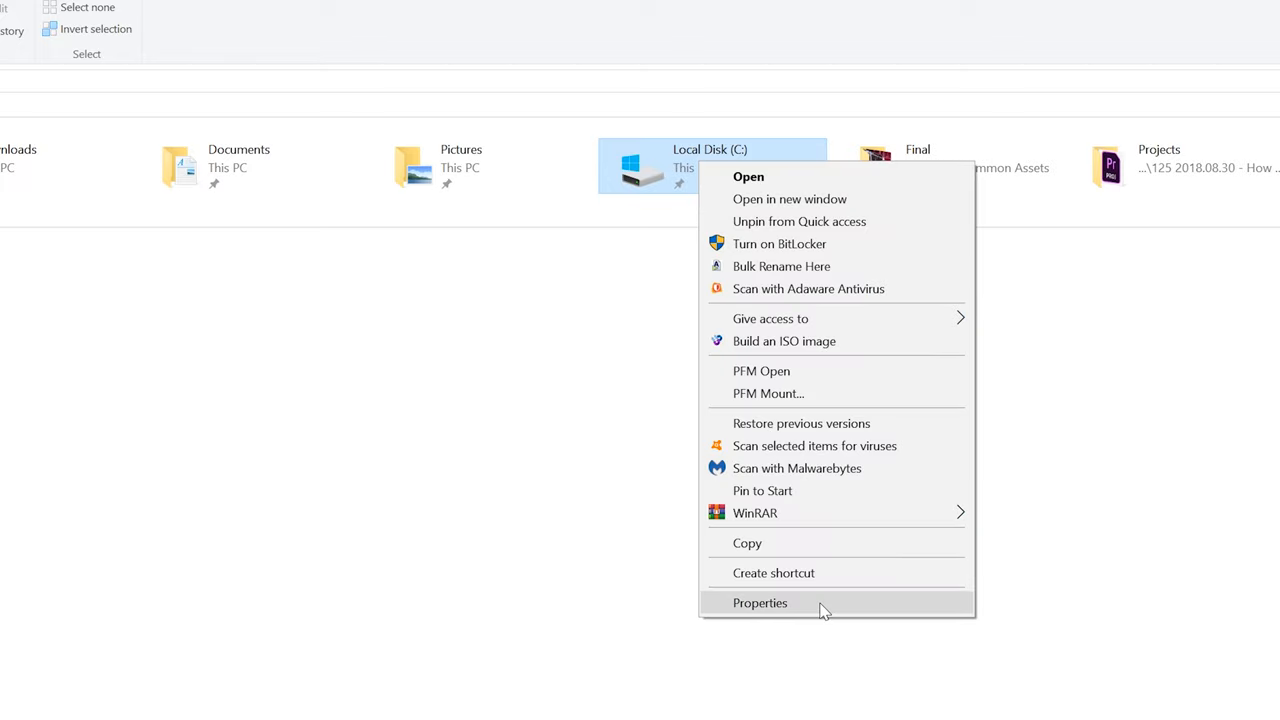
pyautogui.click(760, 602)
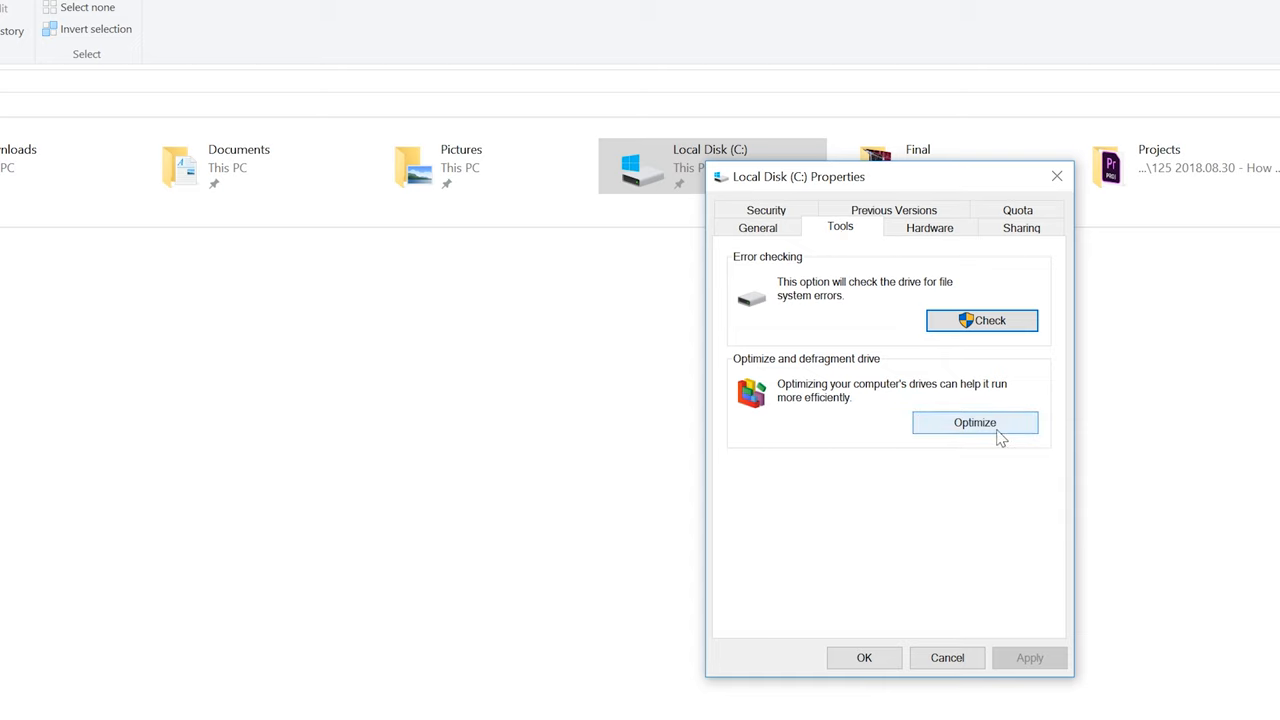
pyautogui.click(974, 422)
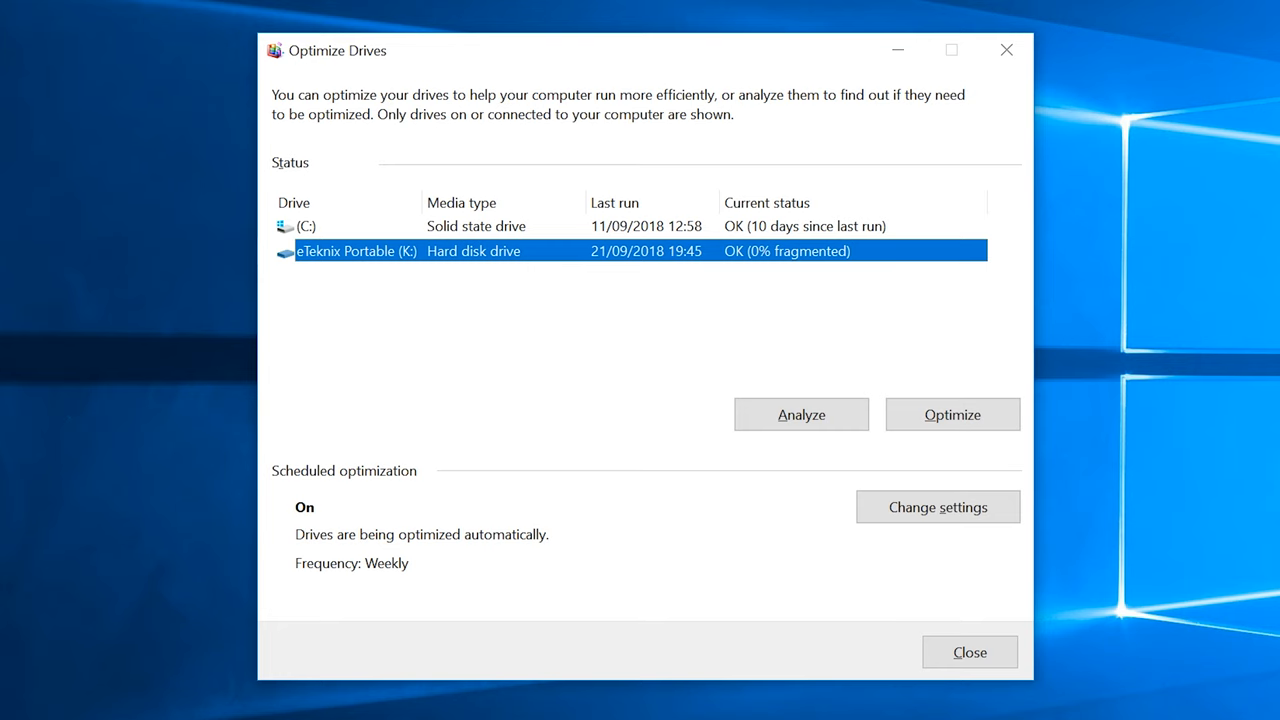
pyautogui.moveTo(1135, 551)
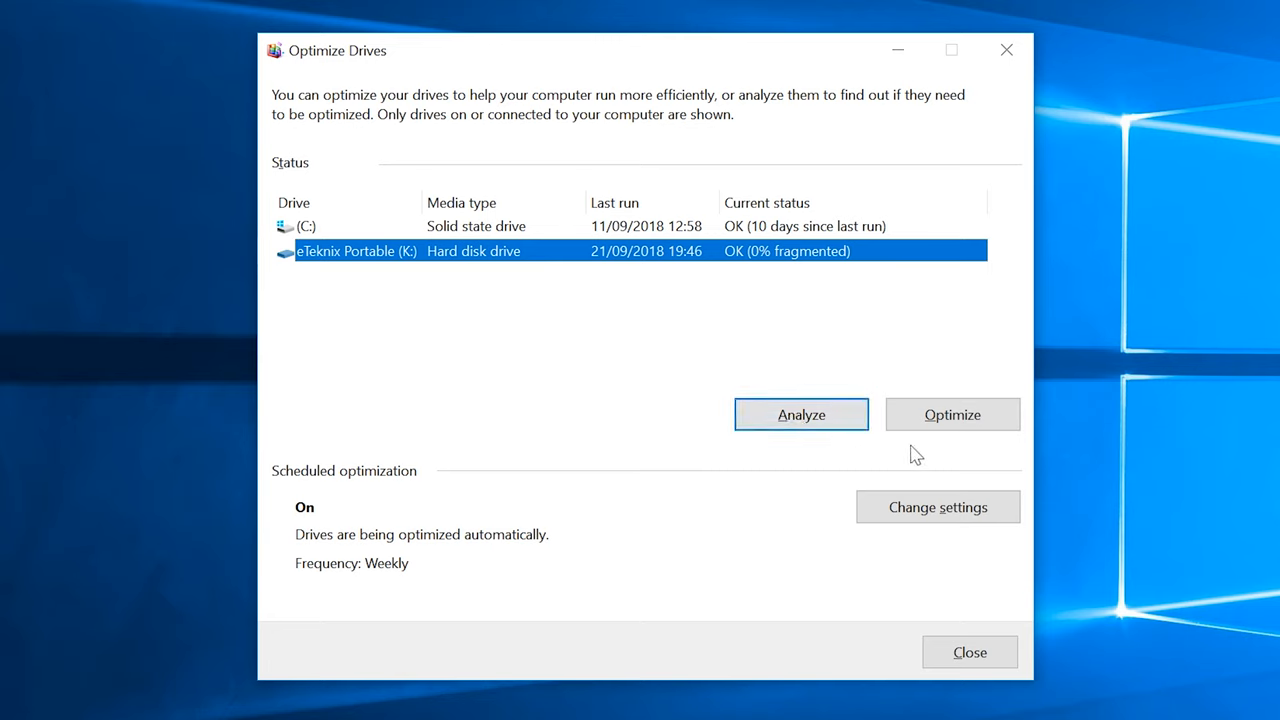
# Analyze the eTeknix Portable K: drive, confirming 0% fragmented.
pyautogui.click(951, 414)
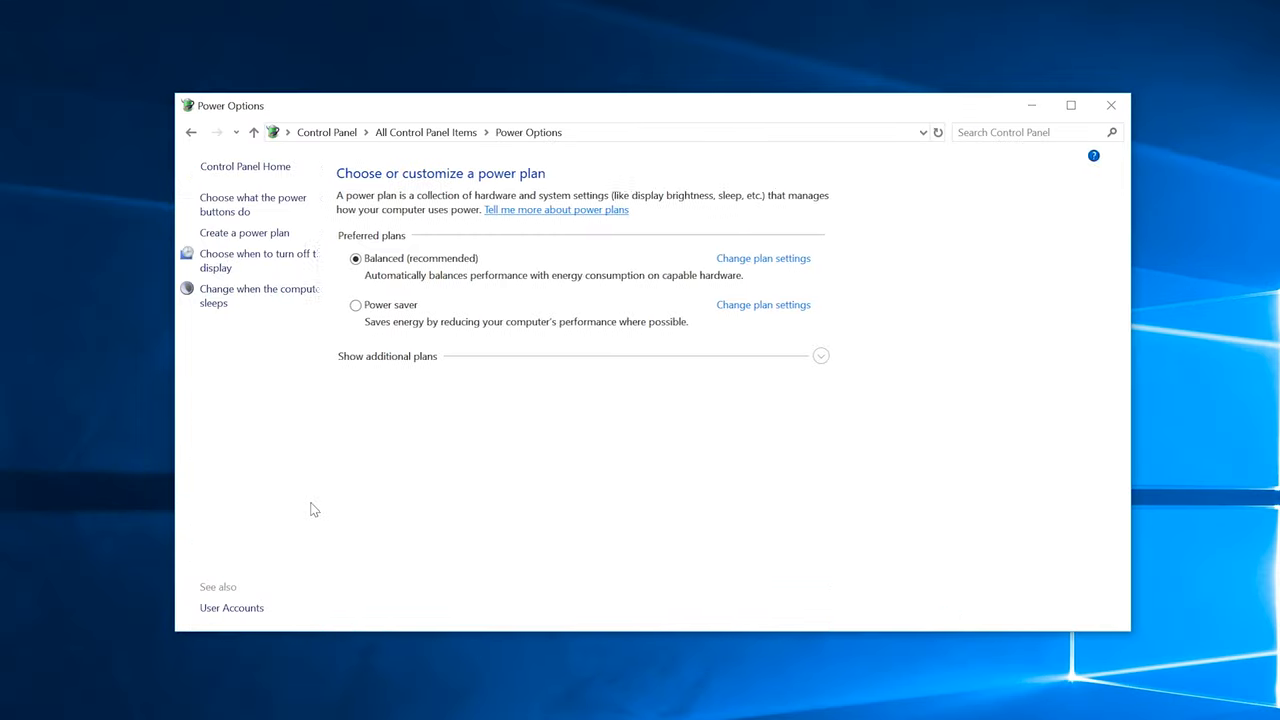
# Set the Balanced plan's sleep setting to Never and save the changes.
pyautogui.click(791, 258)
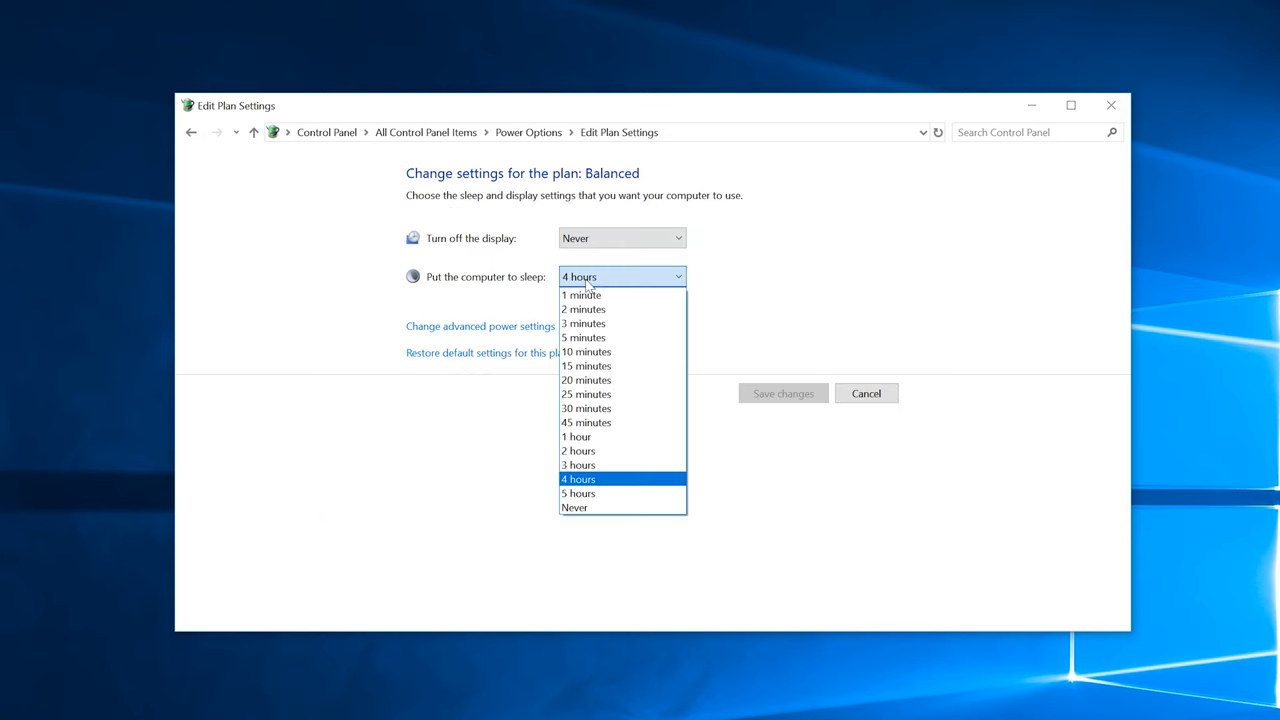
pyautogui.click(574, 507)
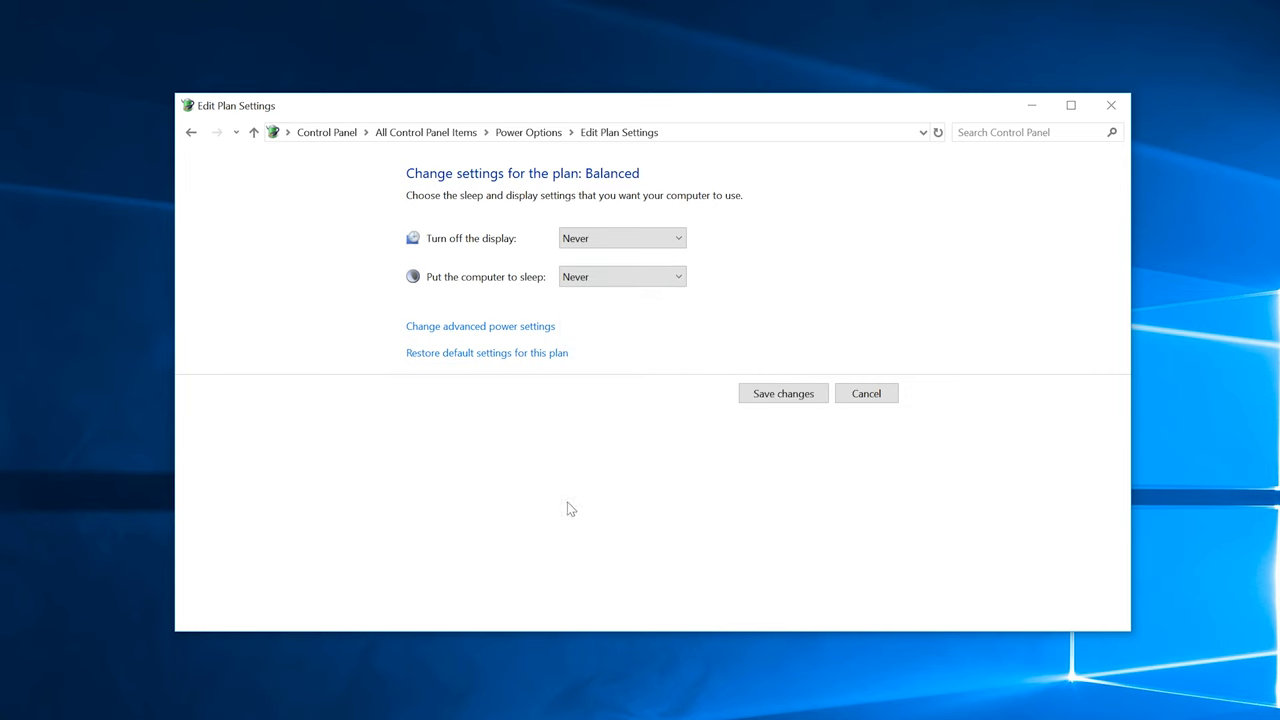
pyautogui.click(782, 393)
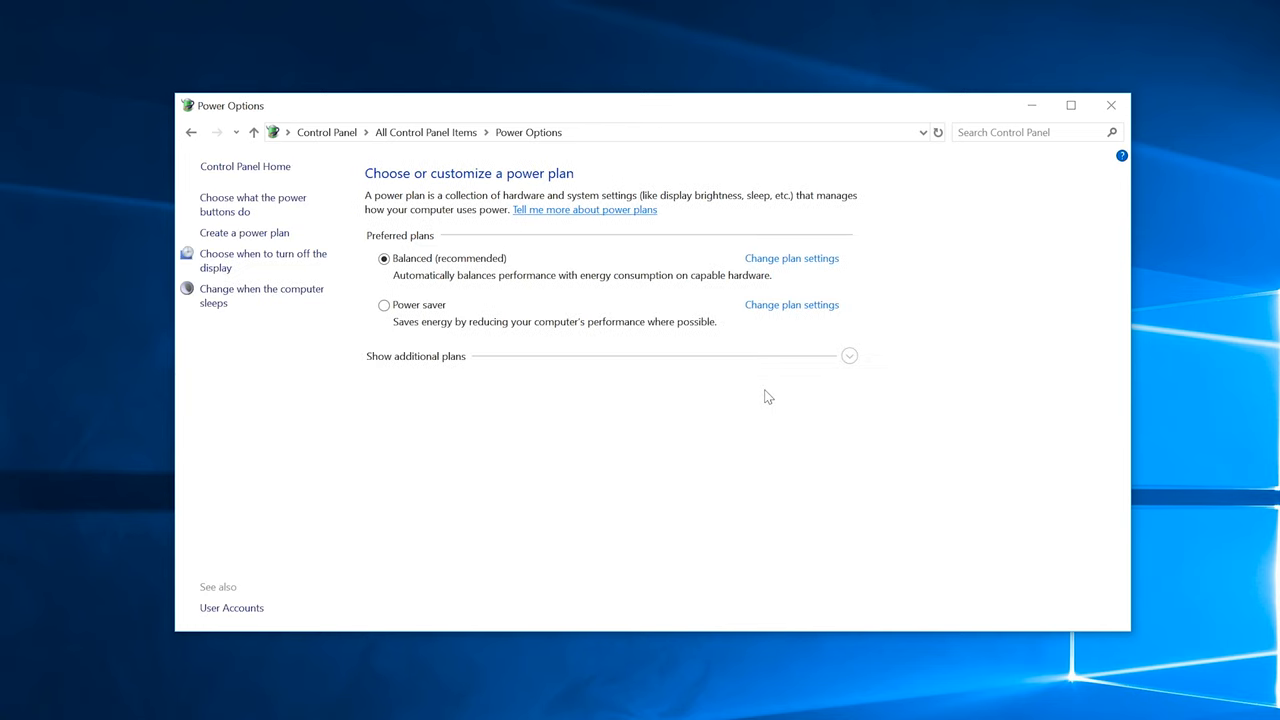